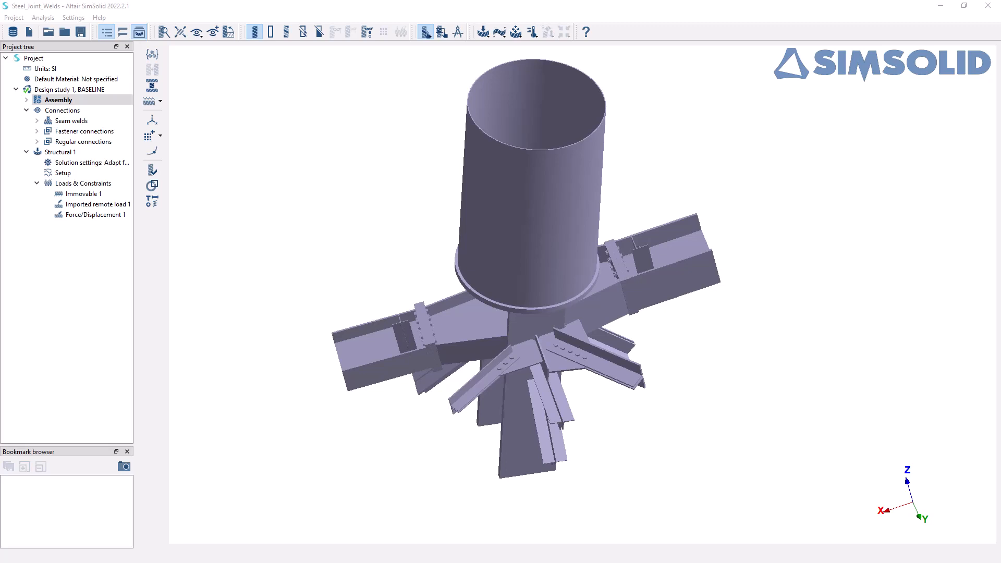
Solve Structural 1 and review the Solution info summary before dismissing it.
left_click(61, 109)
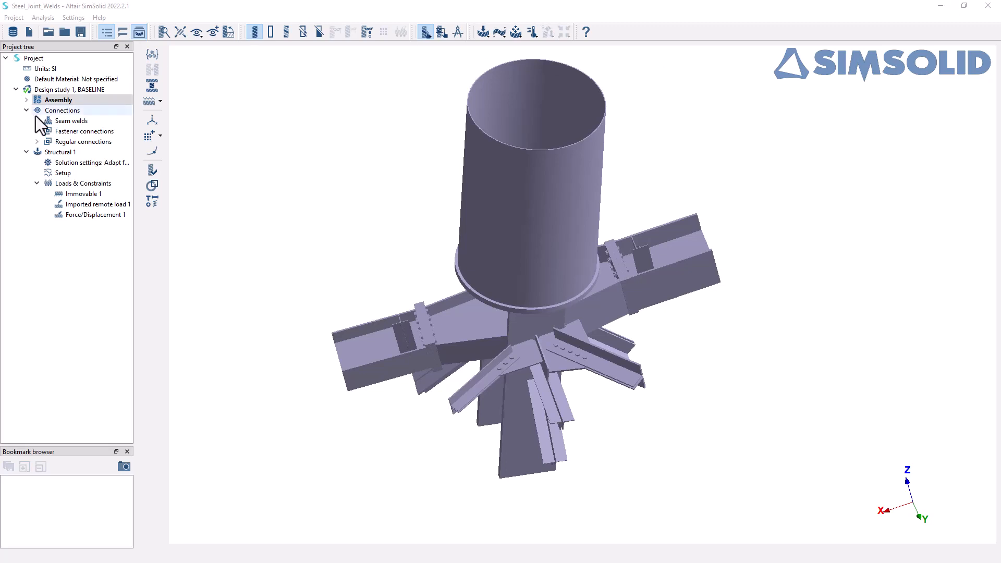
left_click(60, 152)
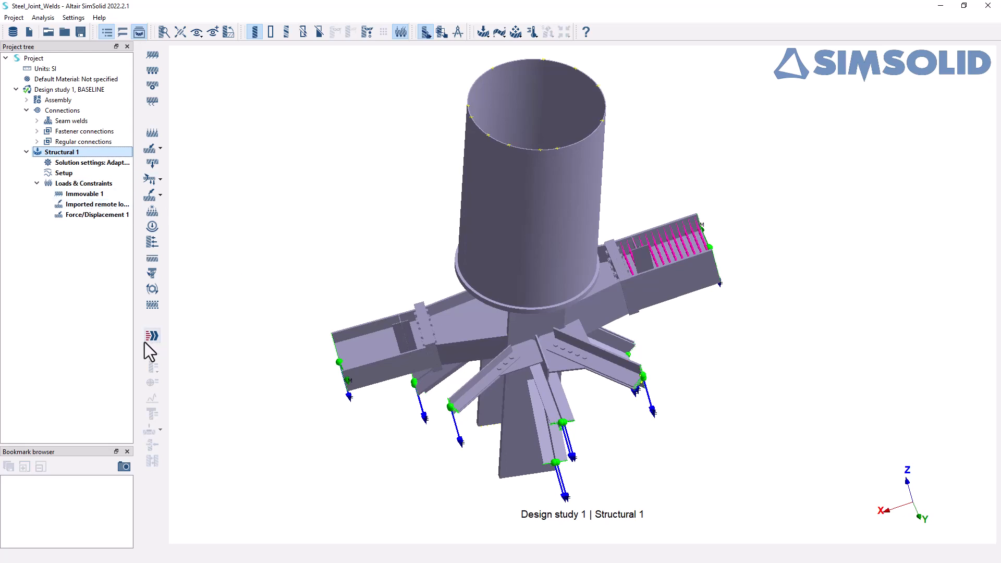
mouse_move(165, 349)
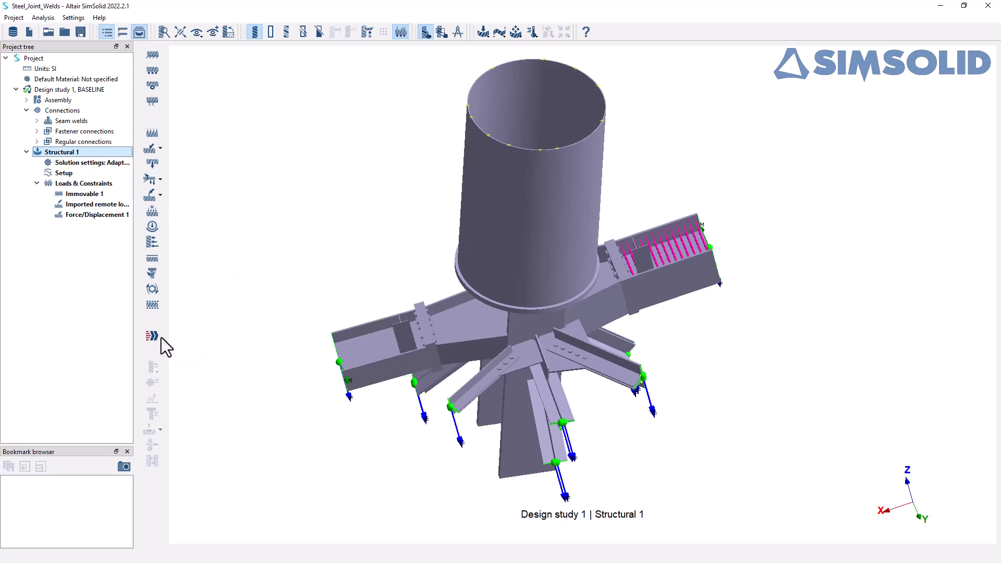
mouse_move(152, 334)
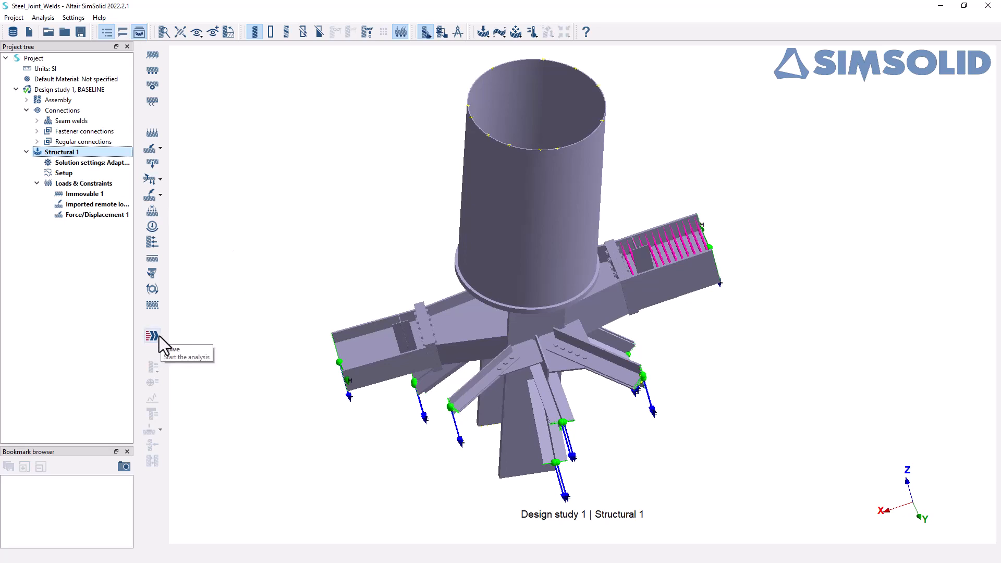
left_click(152, 335)
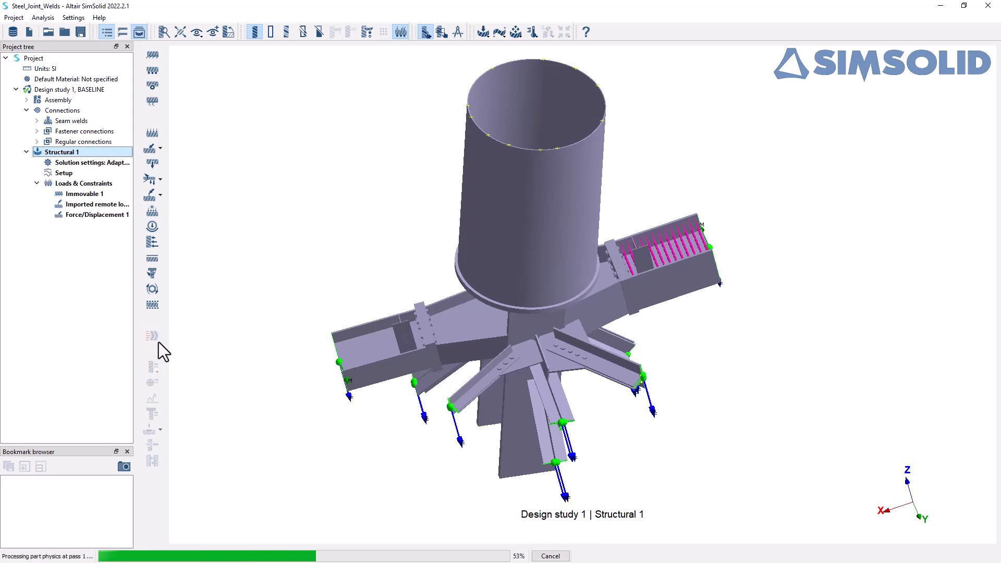
mouse_move(76, 541)
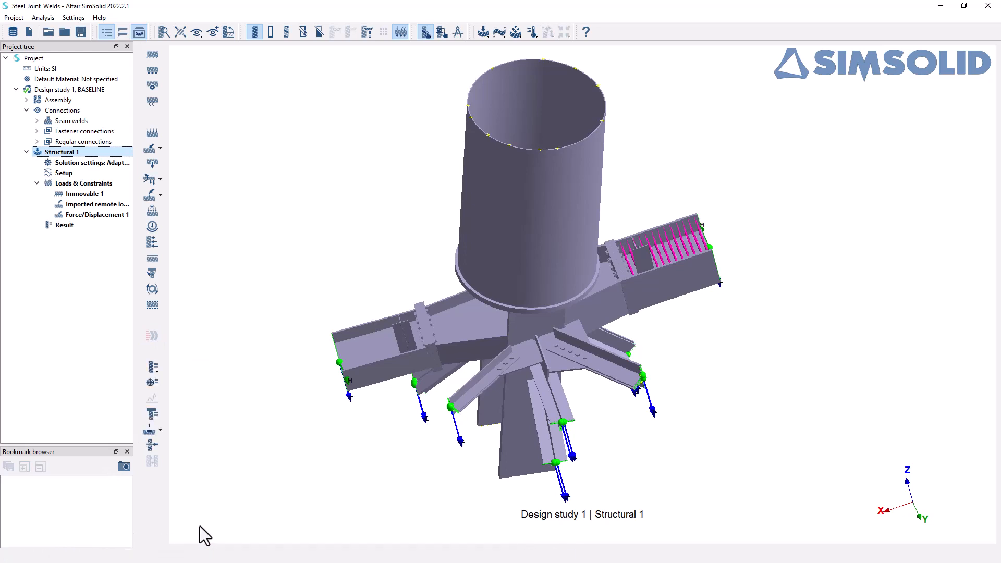
left_click(63, 225)
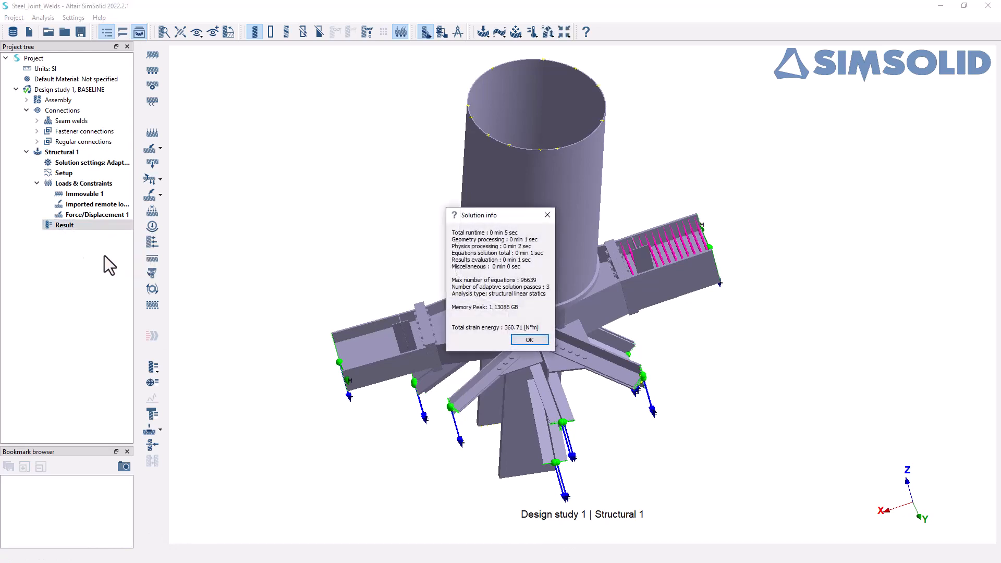
mouse_move(494, 246)
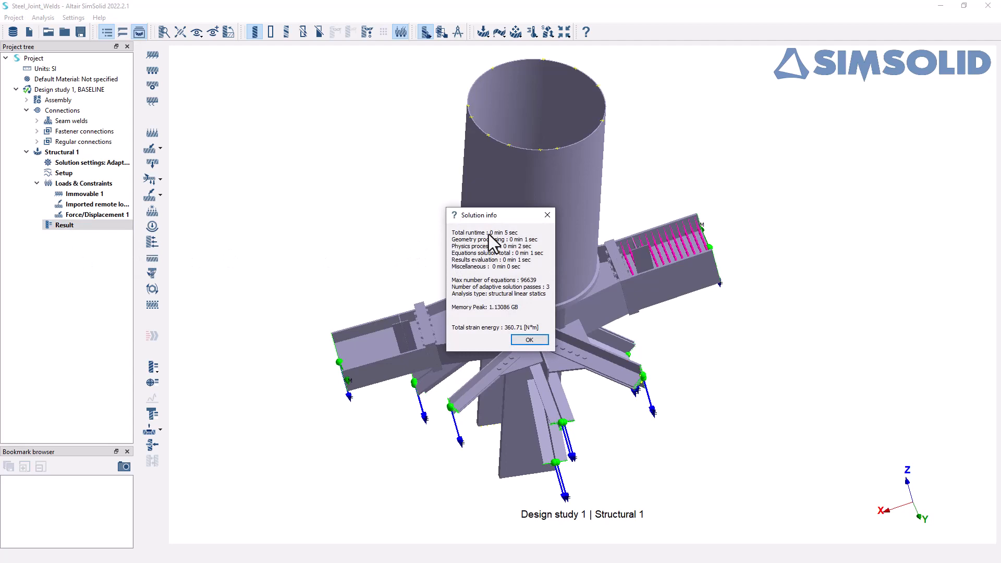
left_click(528, 339)
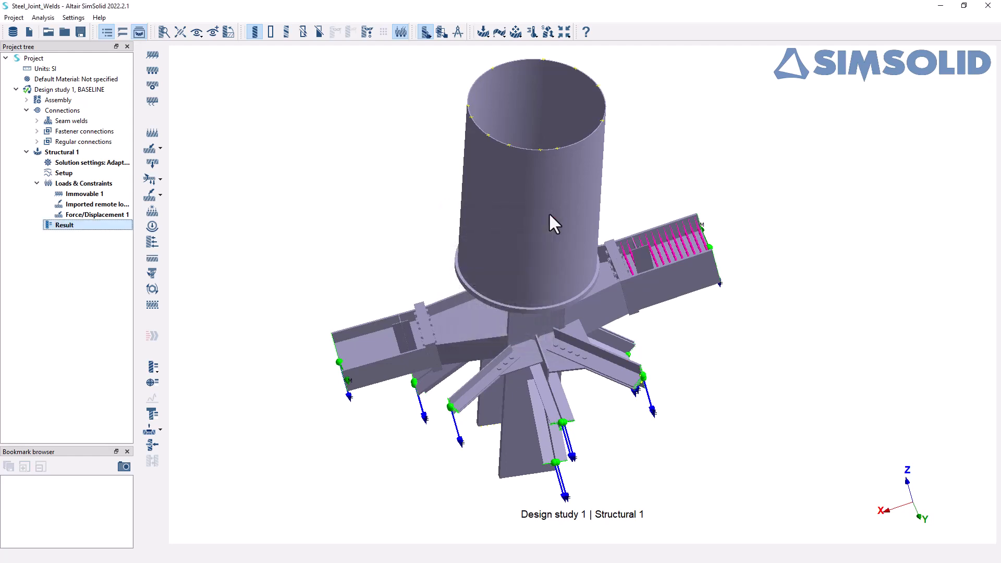
mouse_move(260, 199)
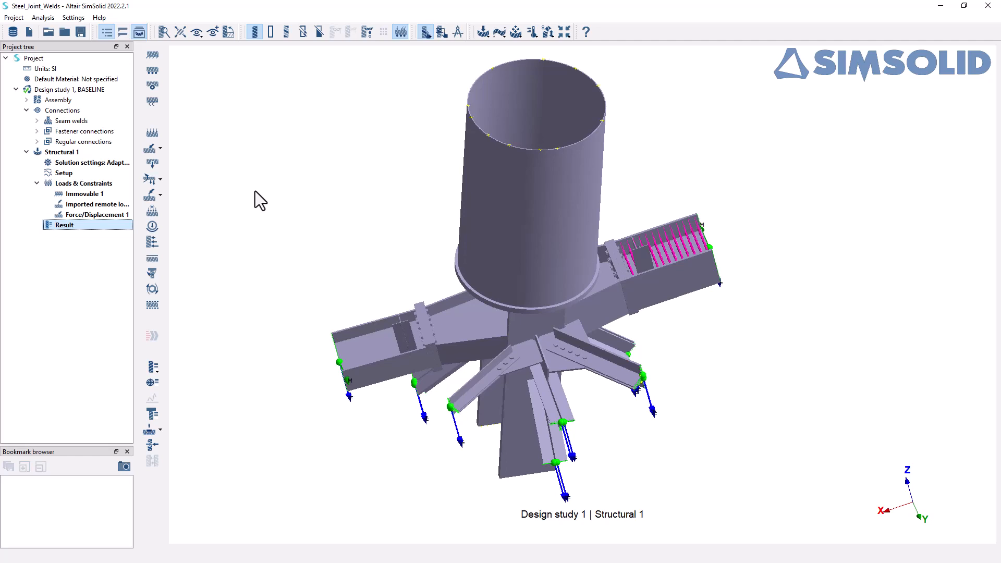
mouse_move(604, 201)
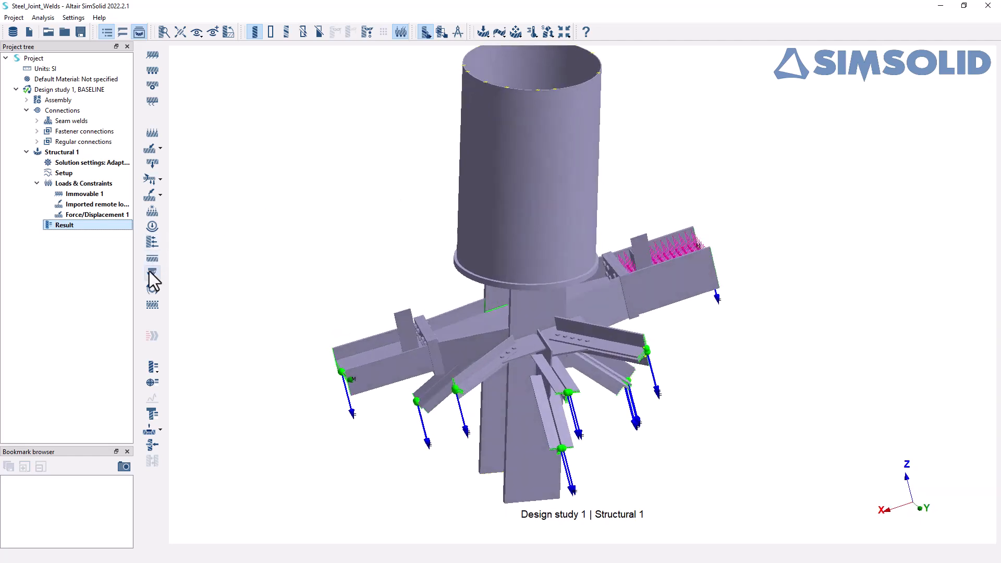
mouse_move(153, 366)
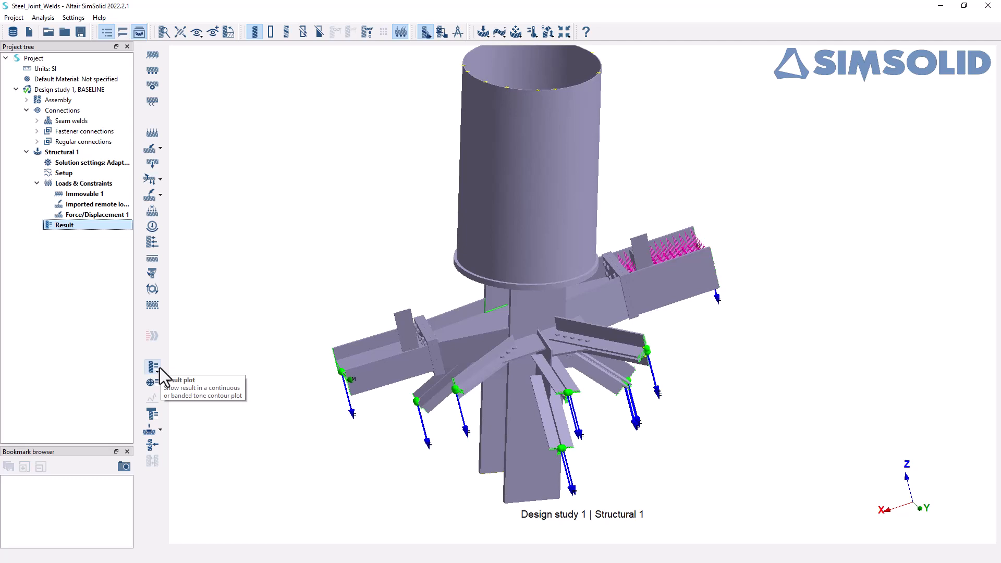
Plot displacement magnitude, animate it, and label max 8.6991 mm and min 1.1157e-05 mm.
left_click(152, 365)
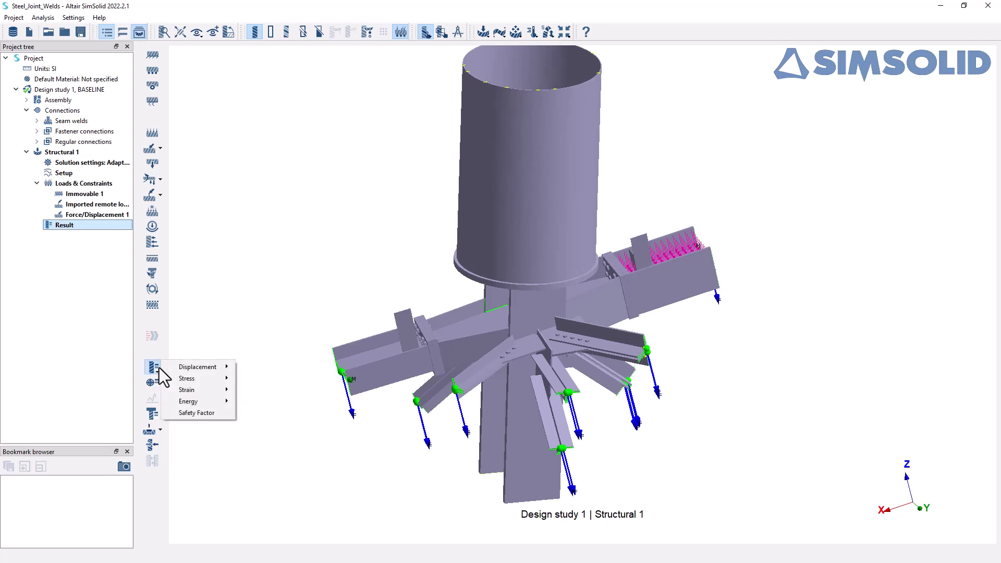
mouse_move(198, 366)
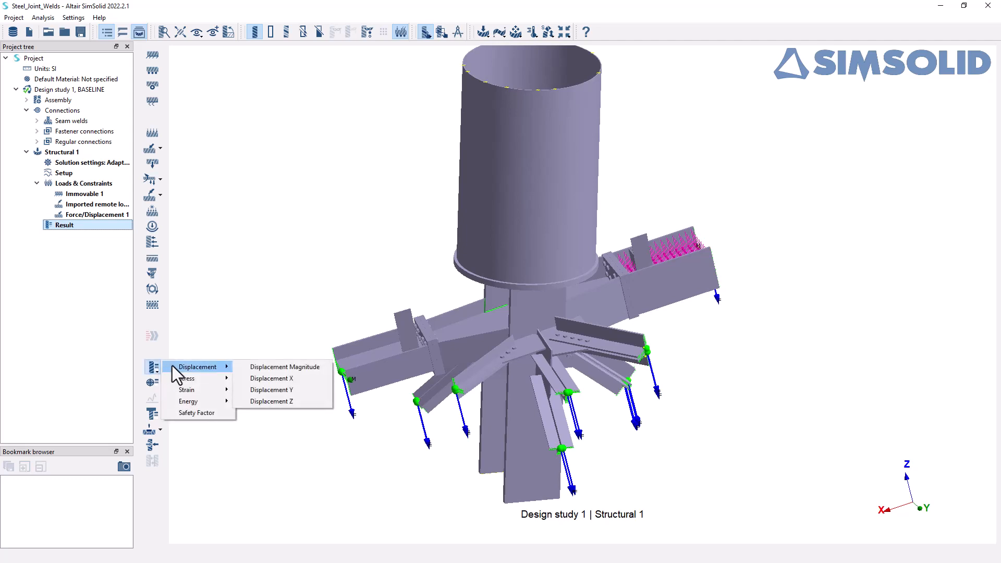
left_click(284, 366)
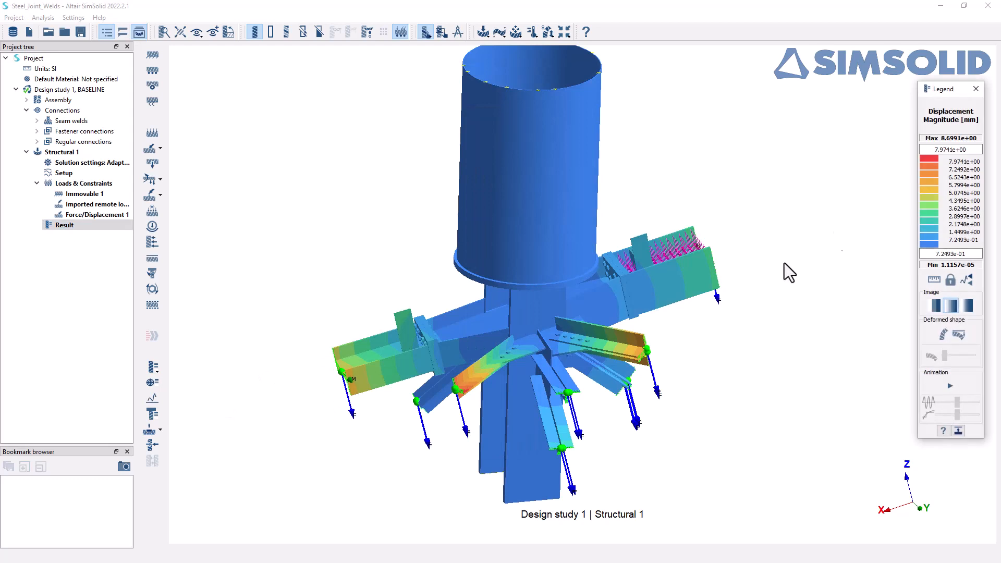
mouse_move(876, 206)
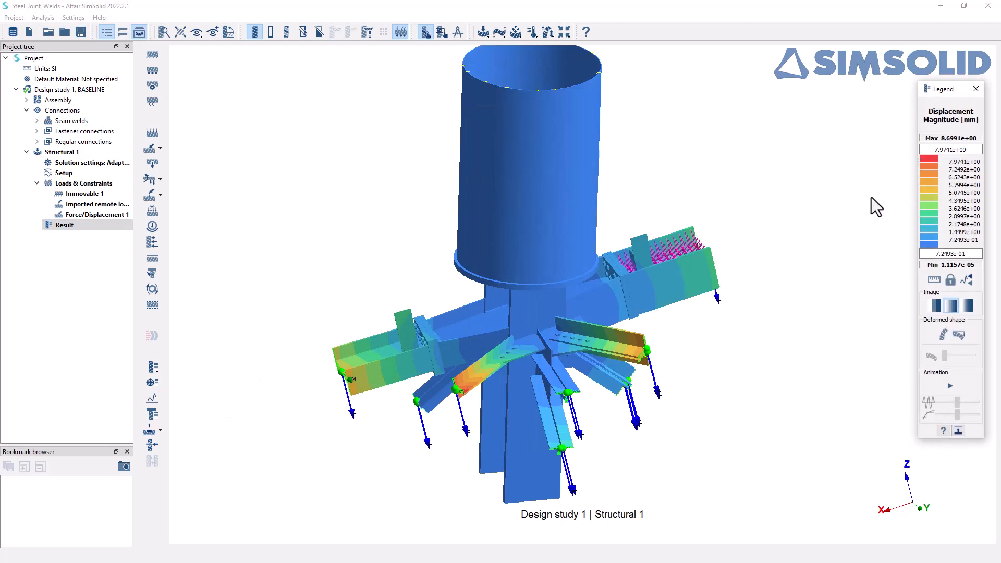
left_click(951, 386)
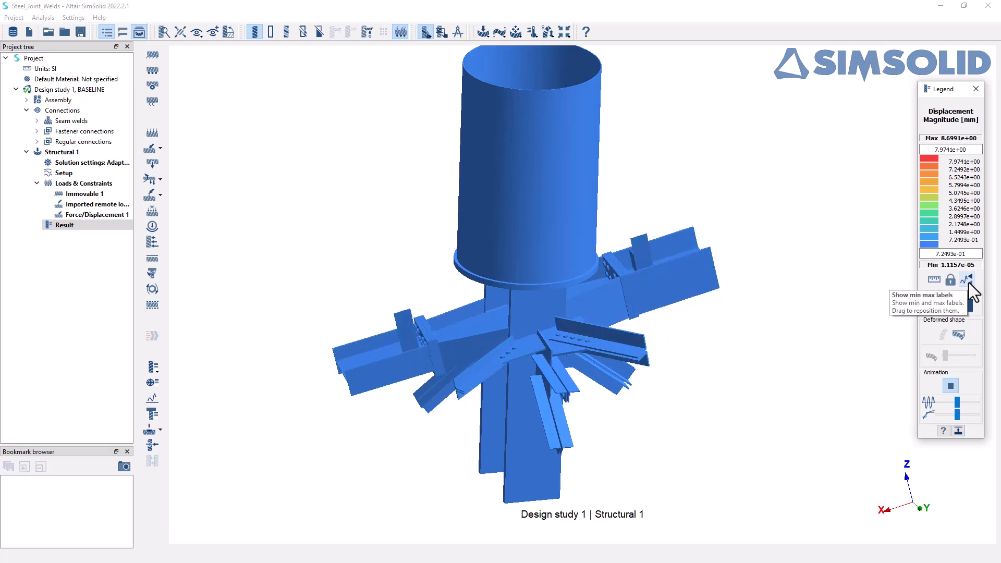
left_click(968, 280)
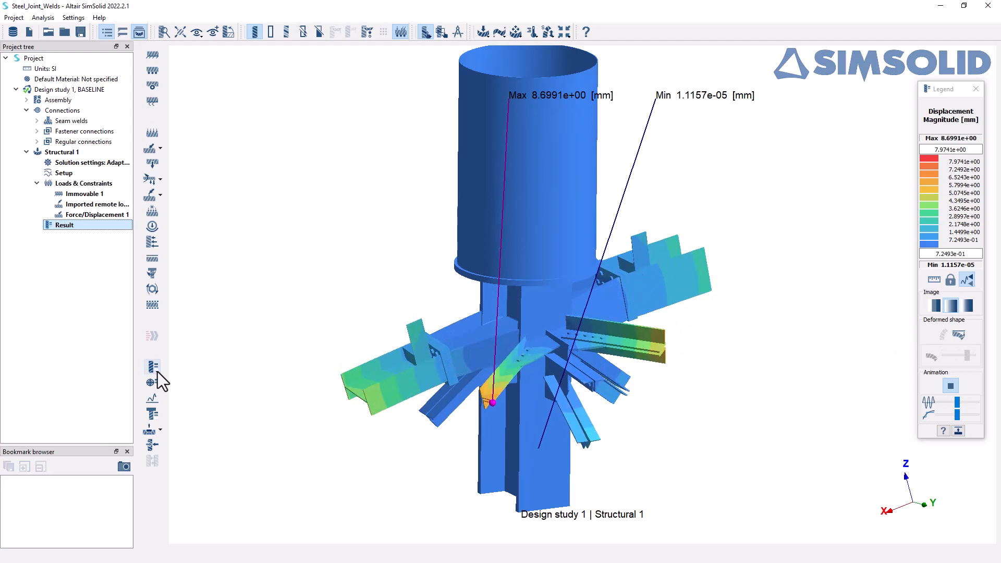
Switch the contour to von Mises stress, capped at 350 MPa.
left_click(153, 367)
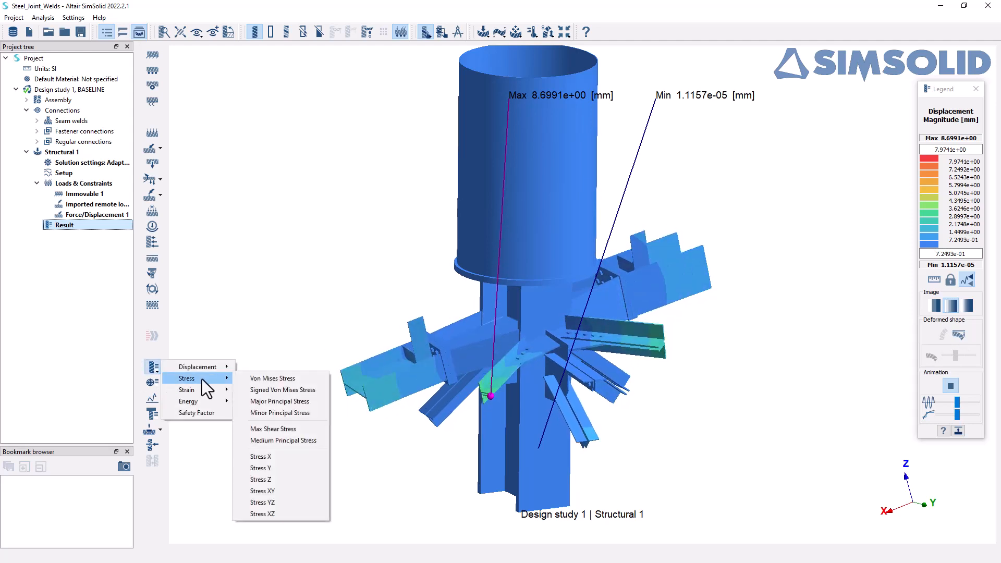
left_click(272, 377)
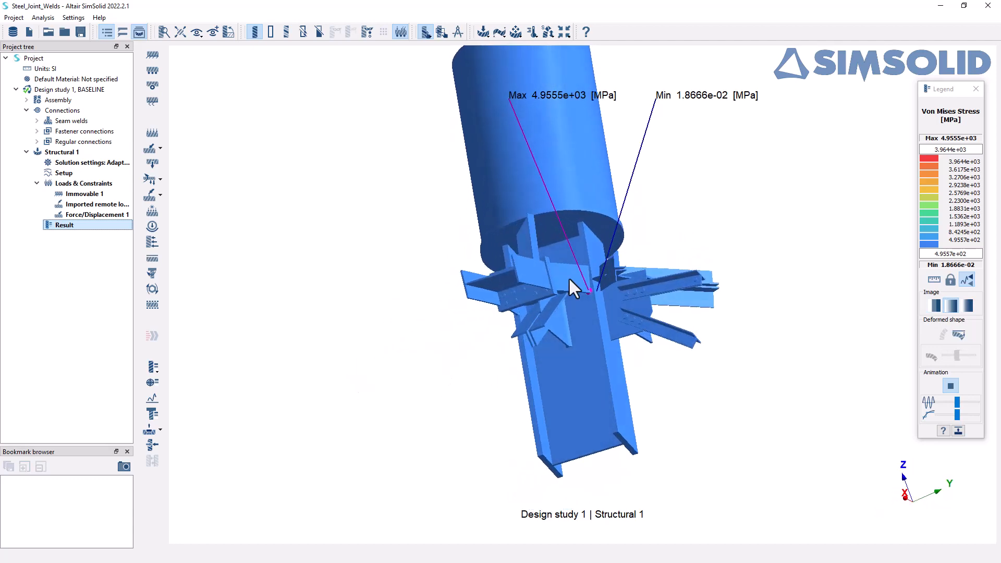
scroll("up", 3)
type("350")
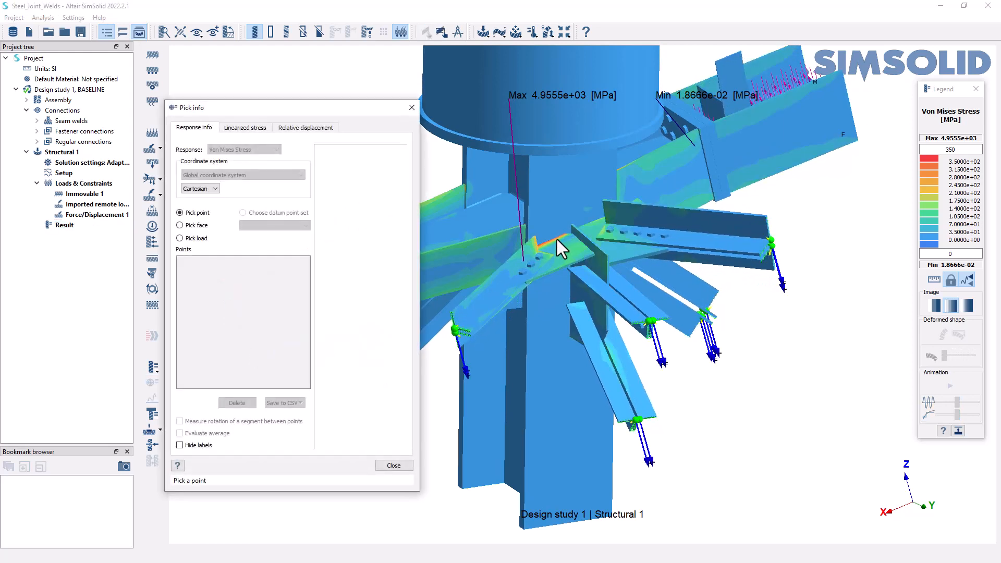
Probe a gusset-plate point reading about 285.8 MPa von Mises stress, then close the probe.
left_click(556, 248)
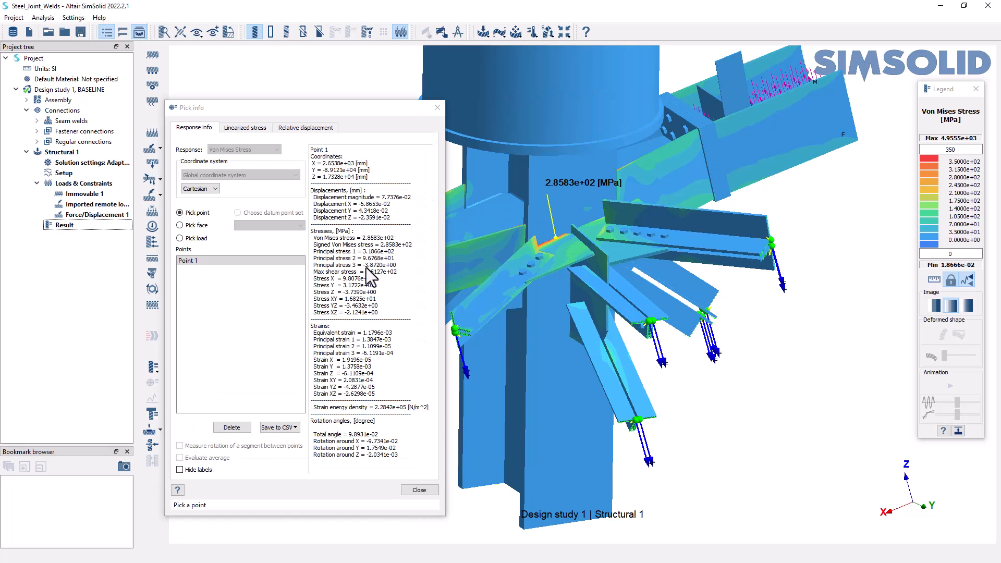
mouse_move(437, 107)
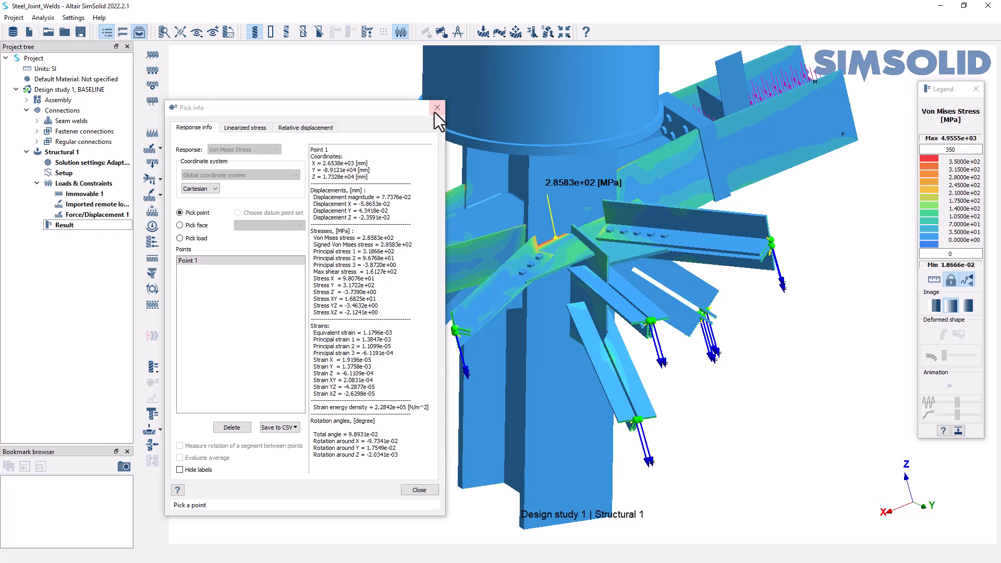
left_click(437, 107)
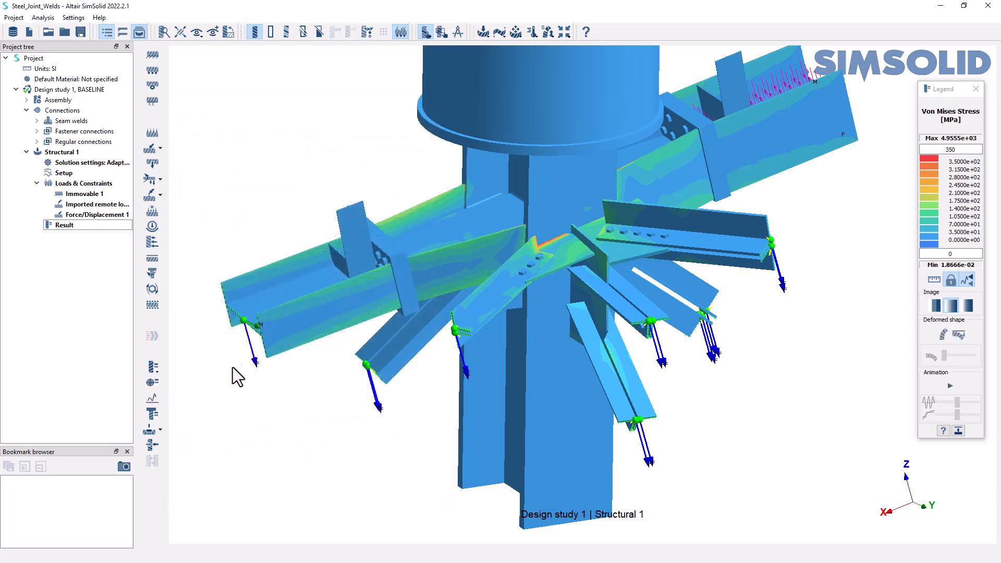
mouse_move(152, 415)
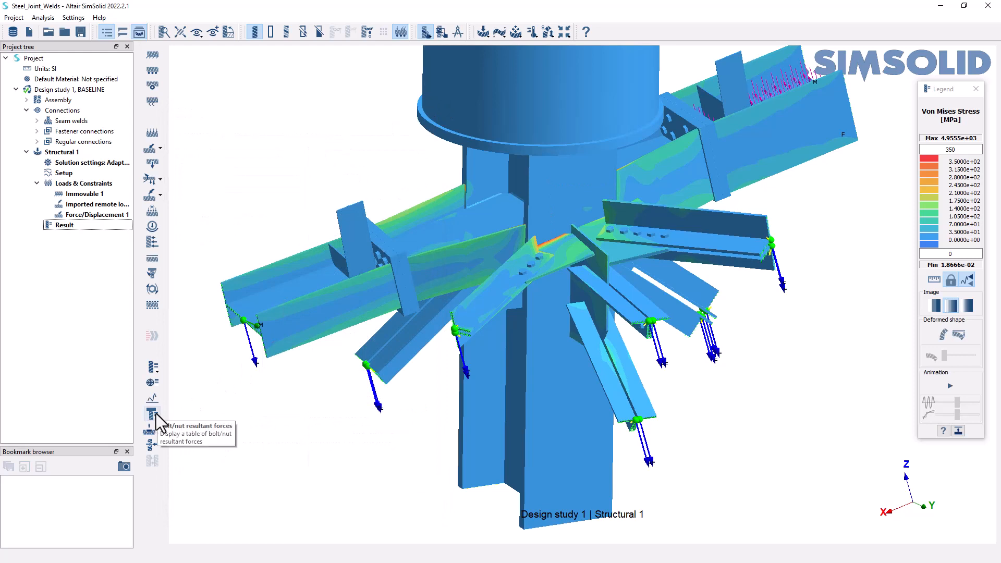
mouse_move(649, 150)
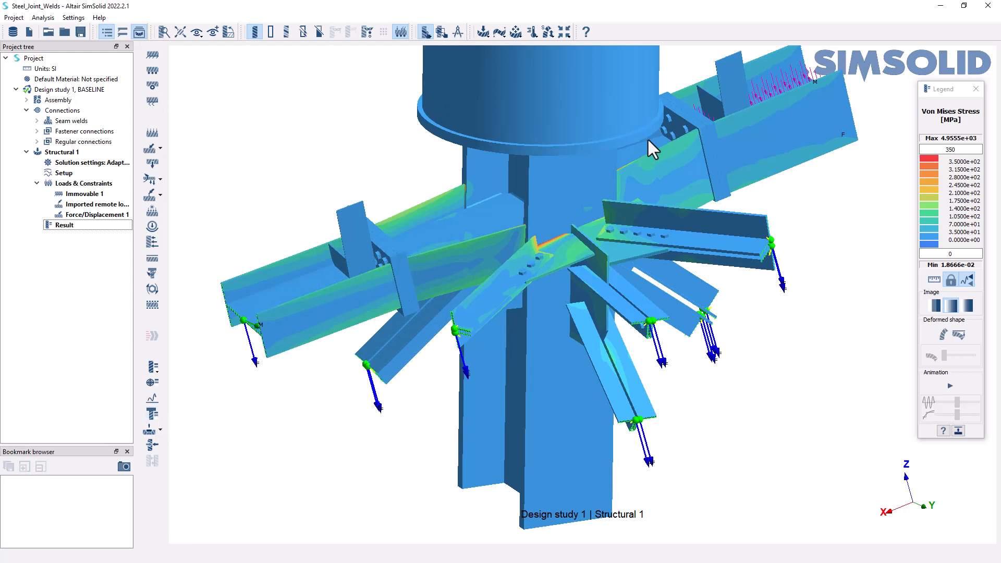
mouse_move(154, 414)
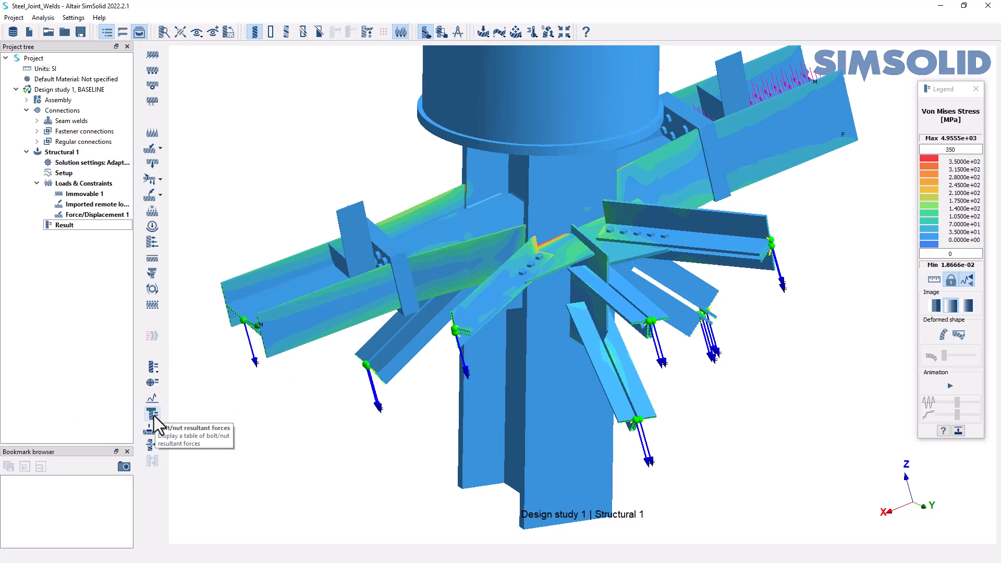
left_click(152, 413)
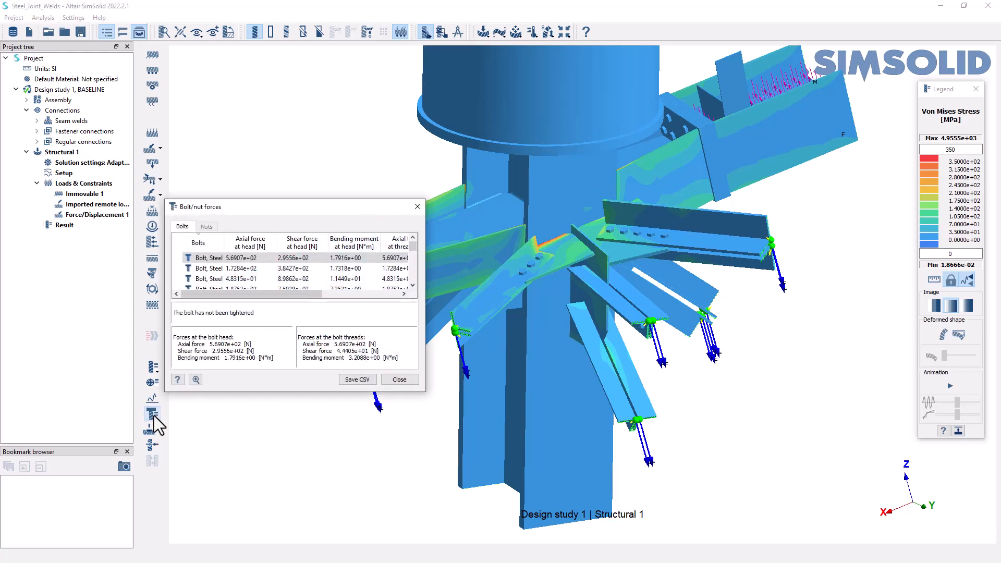
mouse_move(249, 246)
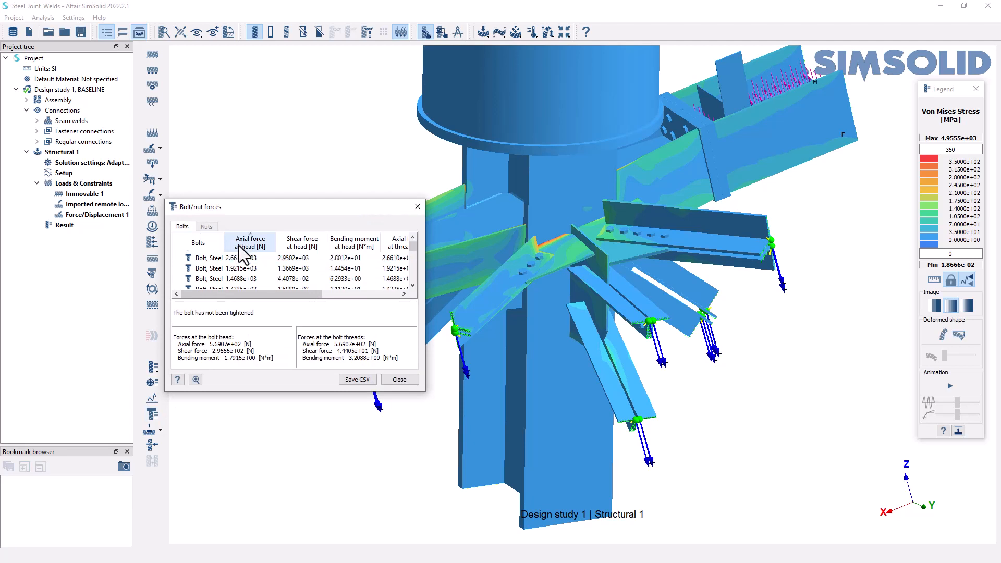
mouse_move(248, 255)
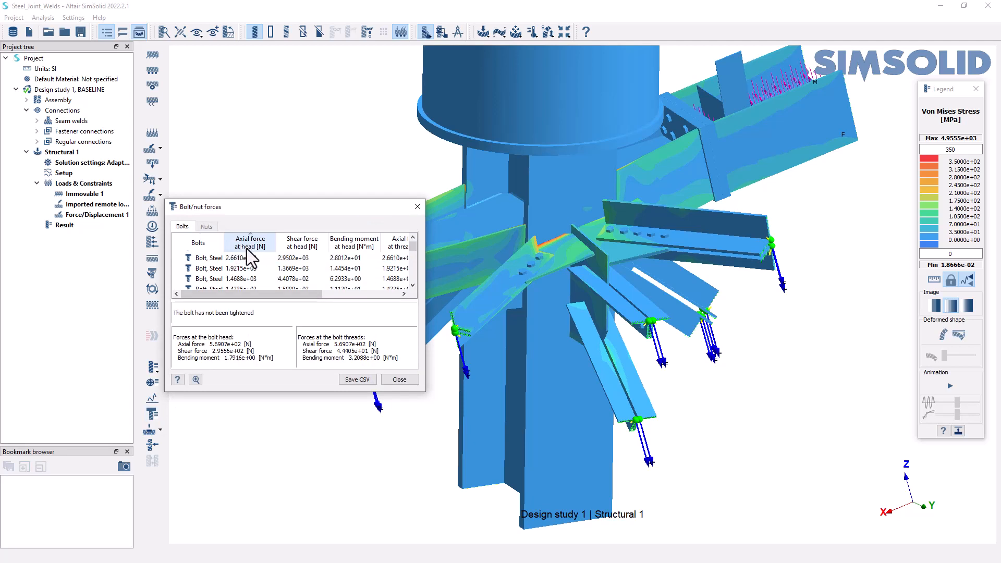
left_click(224, 257)
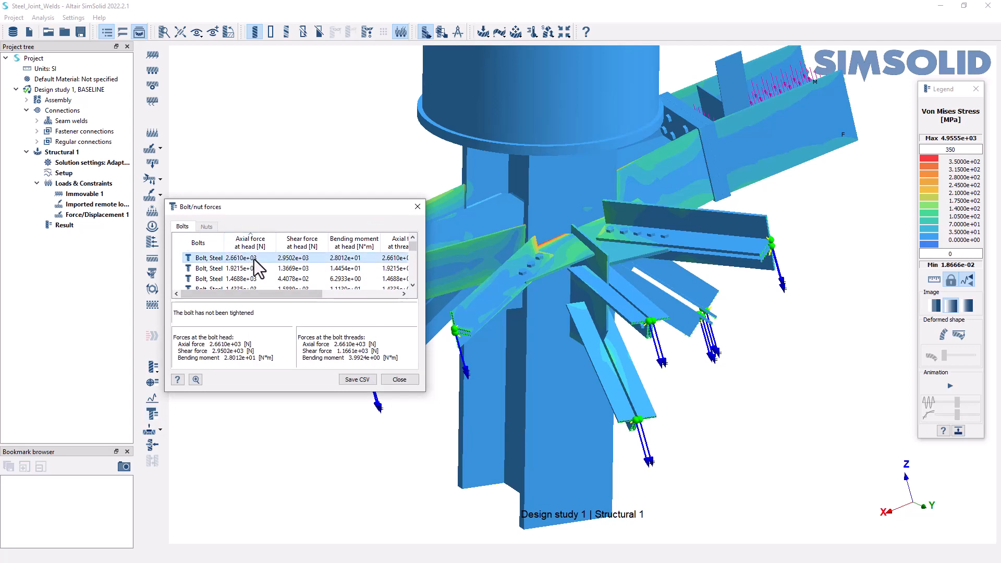
mouse_move(229, 267)
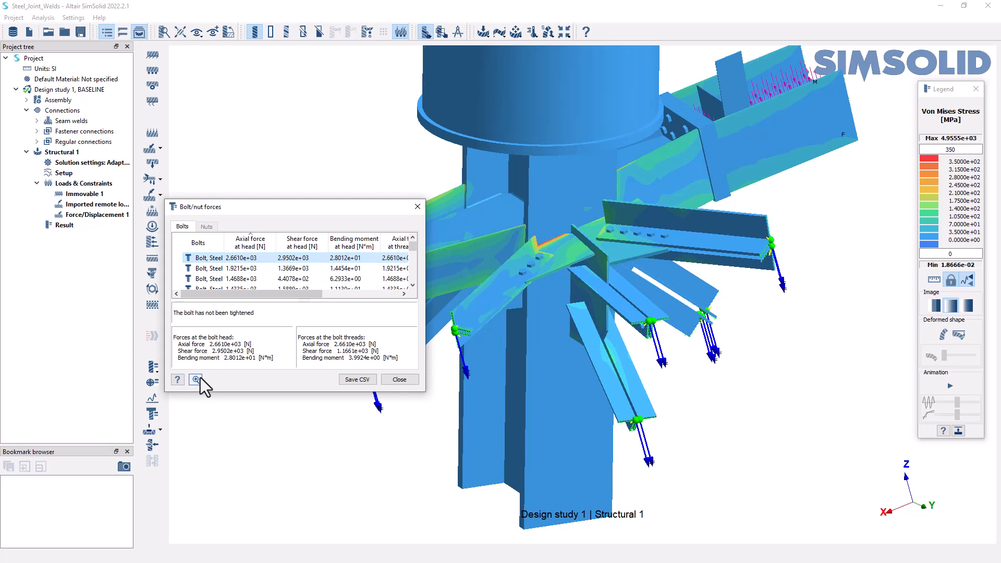
left_click(195, 379)
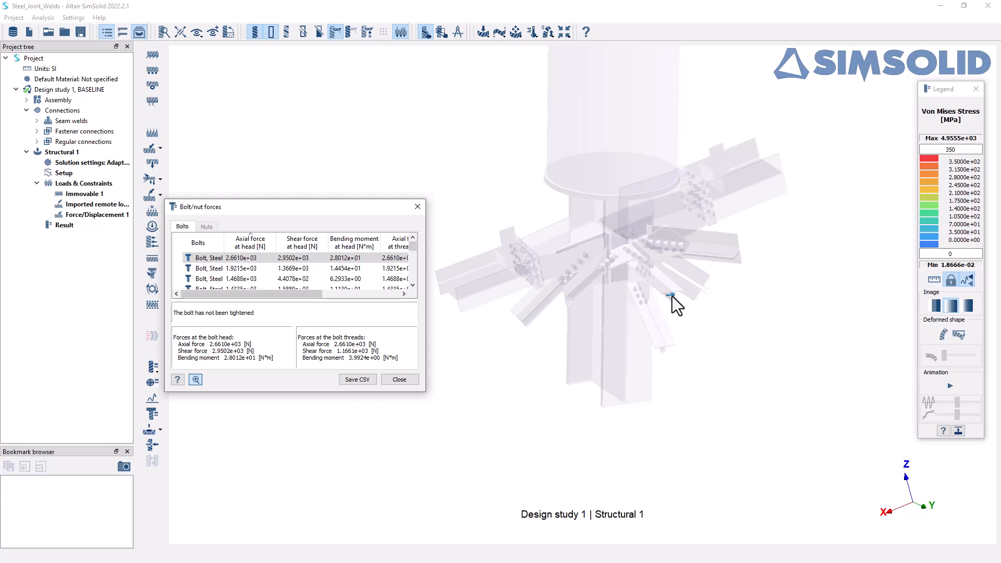
mouse_move(674, 306)
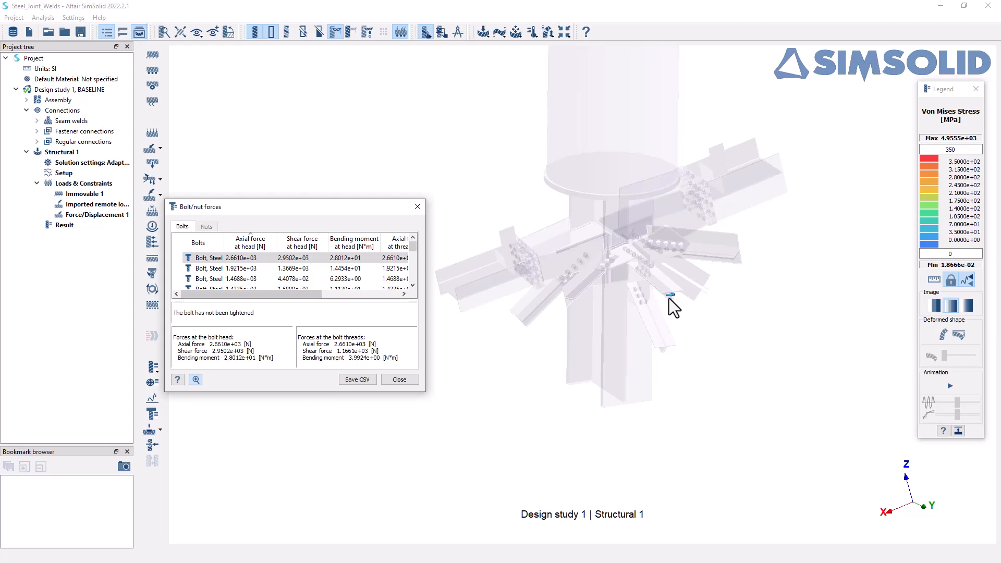
mouse_move(399, 379)
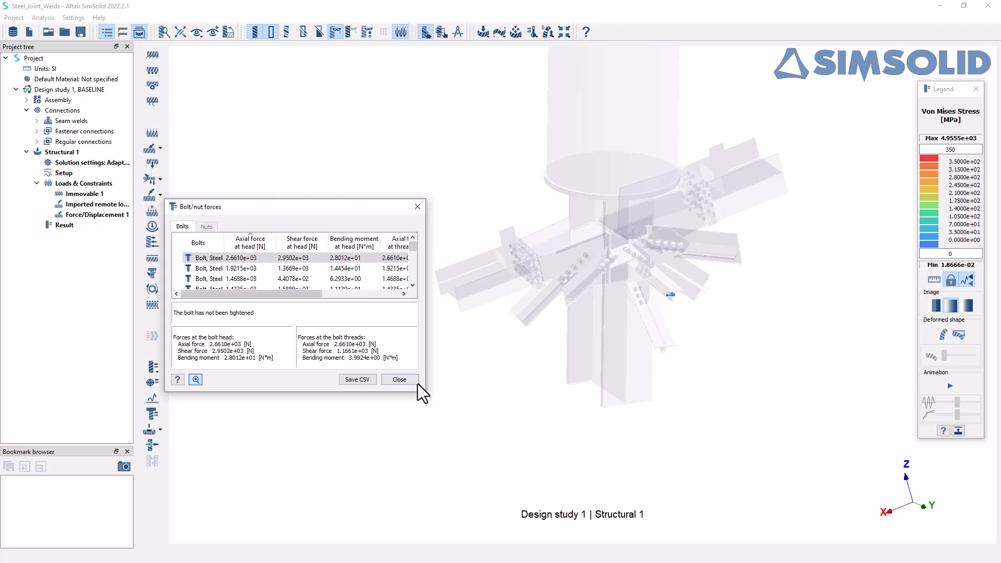
left_click(398, 379)
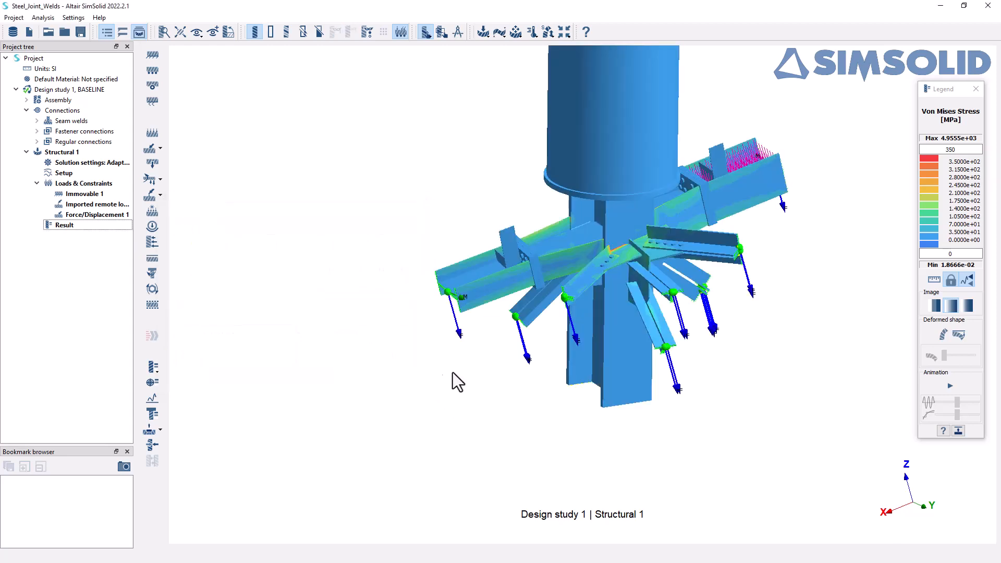